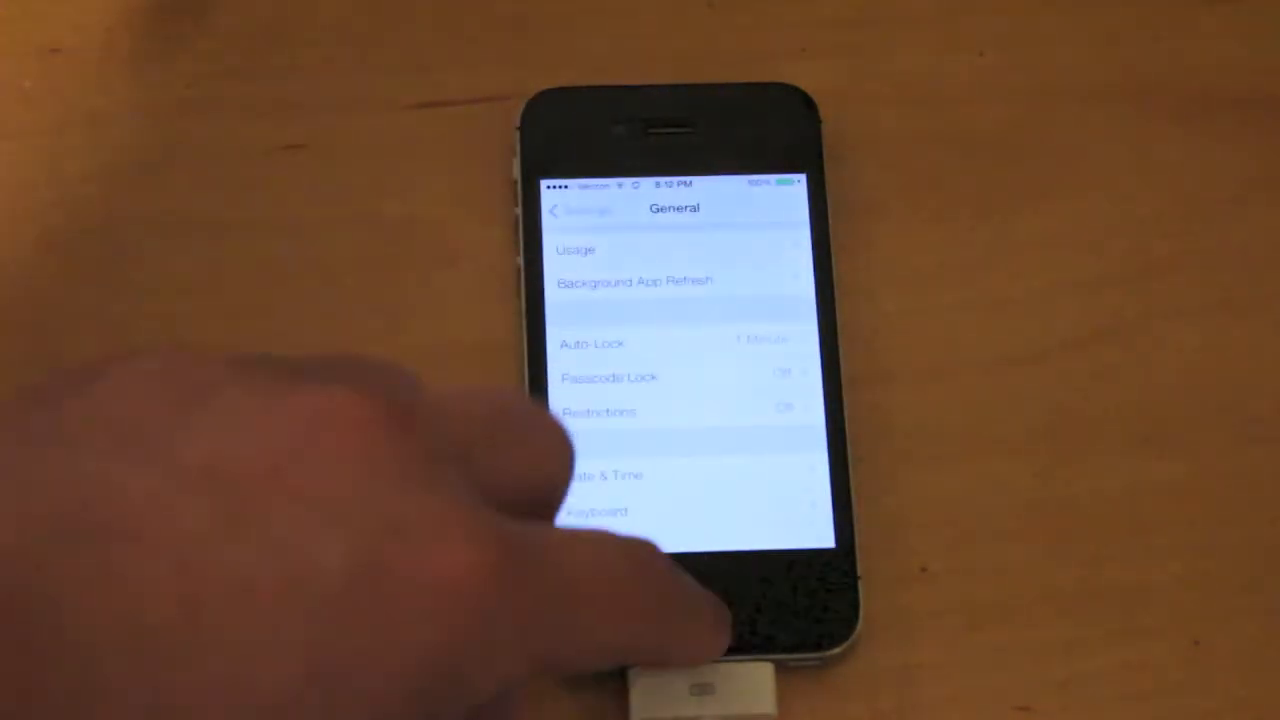
# Step: Hold the Home button on the lock screen to bring up Siri
pyautogui.click(675, 600)
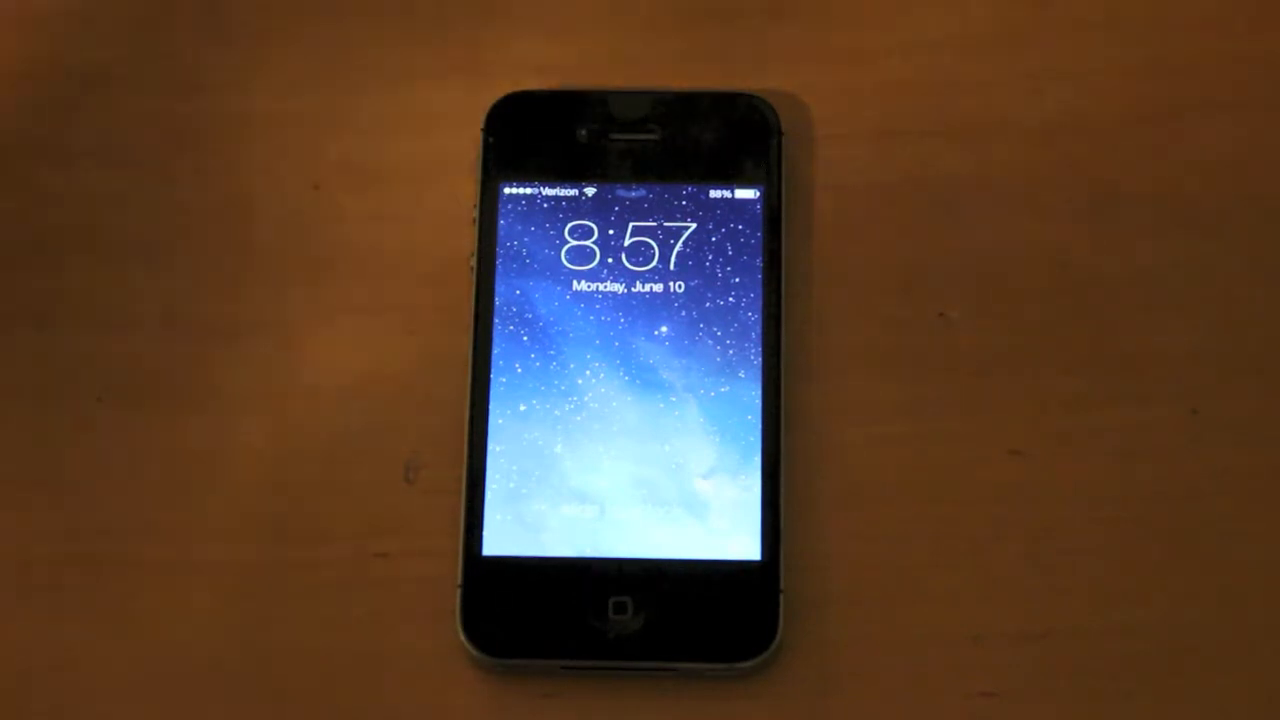
pyautogui.click(625, 610)
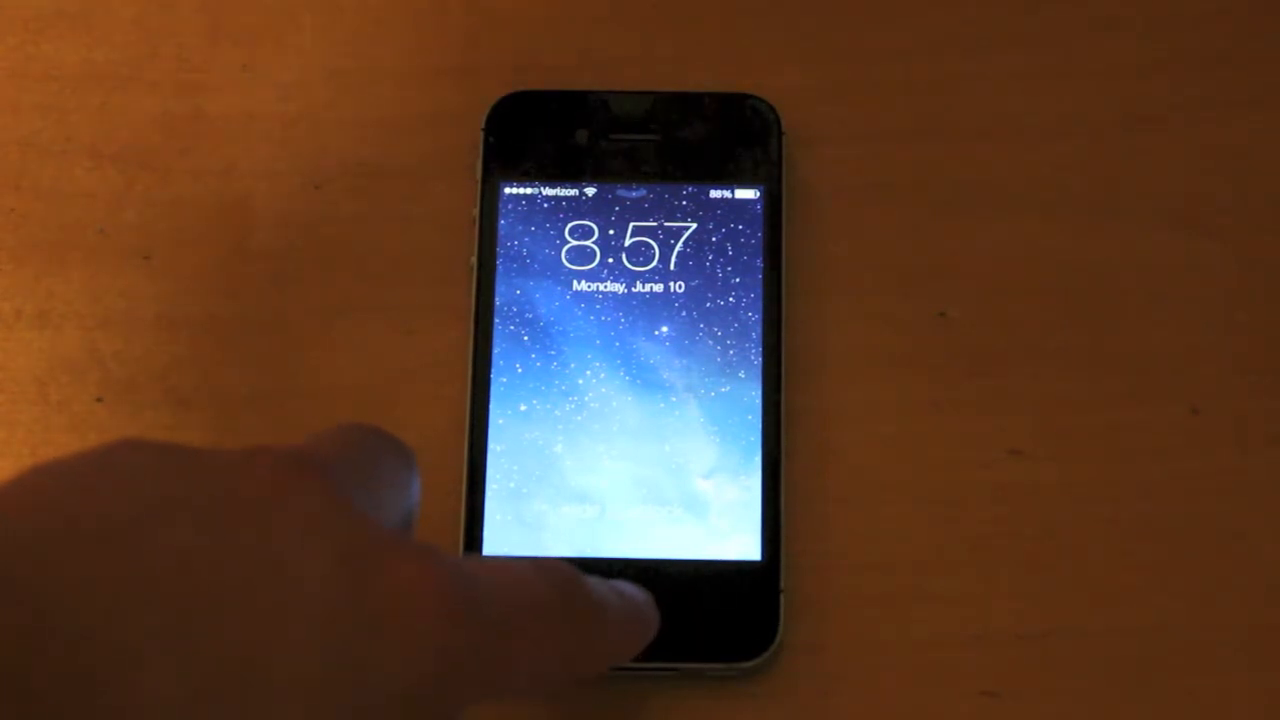
pyautogui.click(623, 607)
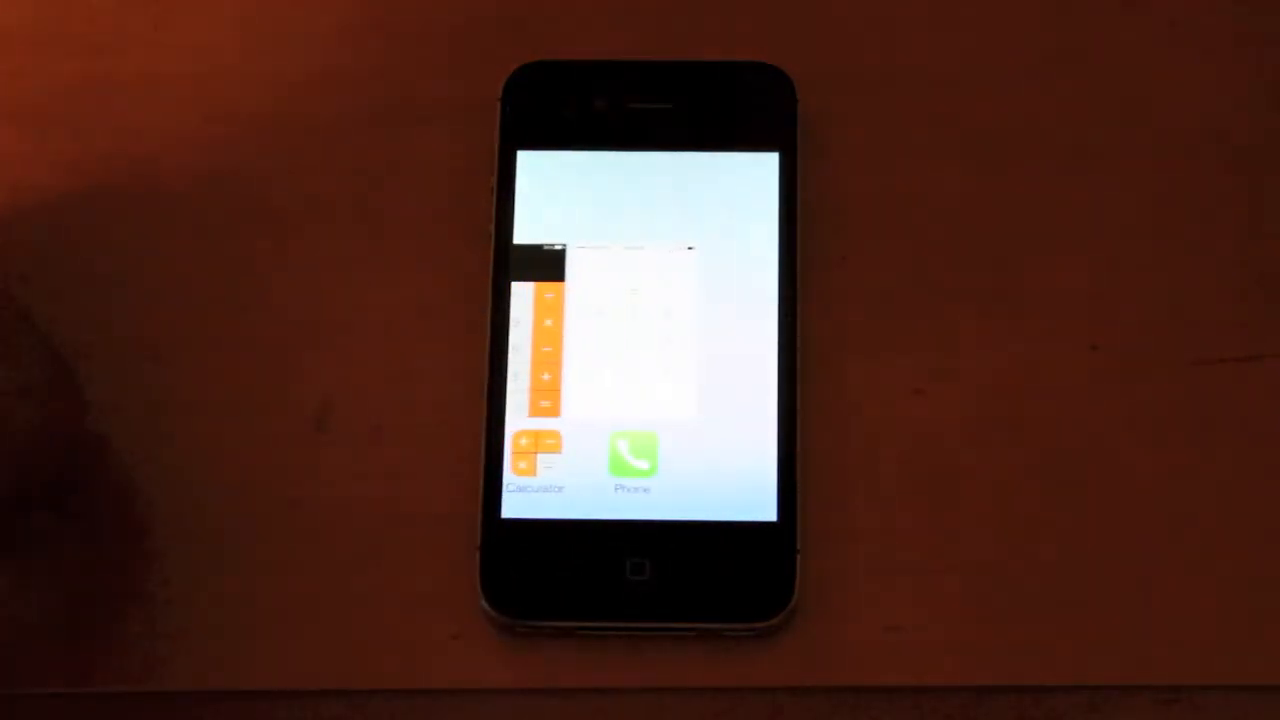
# Step: Show the multitasking switcher with the Calculator and Phone app cards
pyautogui.click(633, 460)
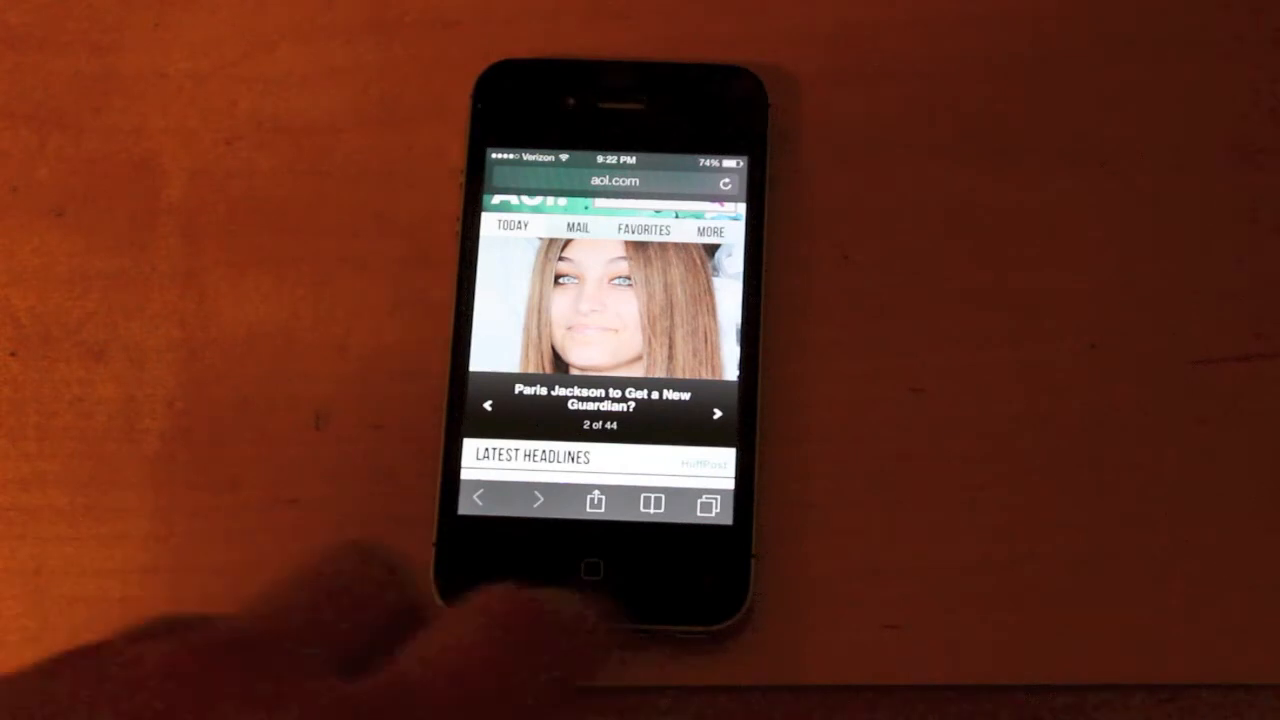
# Step: Review the YouTube, Google and AOL tabs in Safari, then return home
pyautogui.click(708, 504)
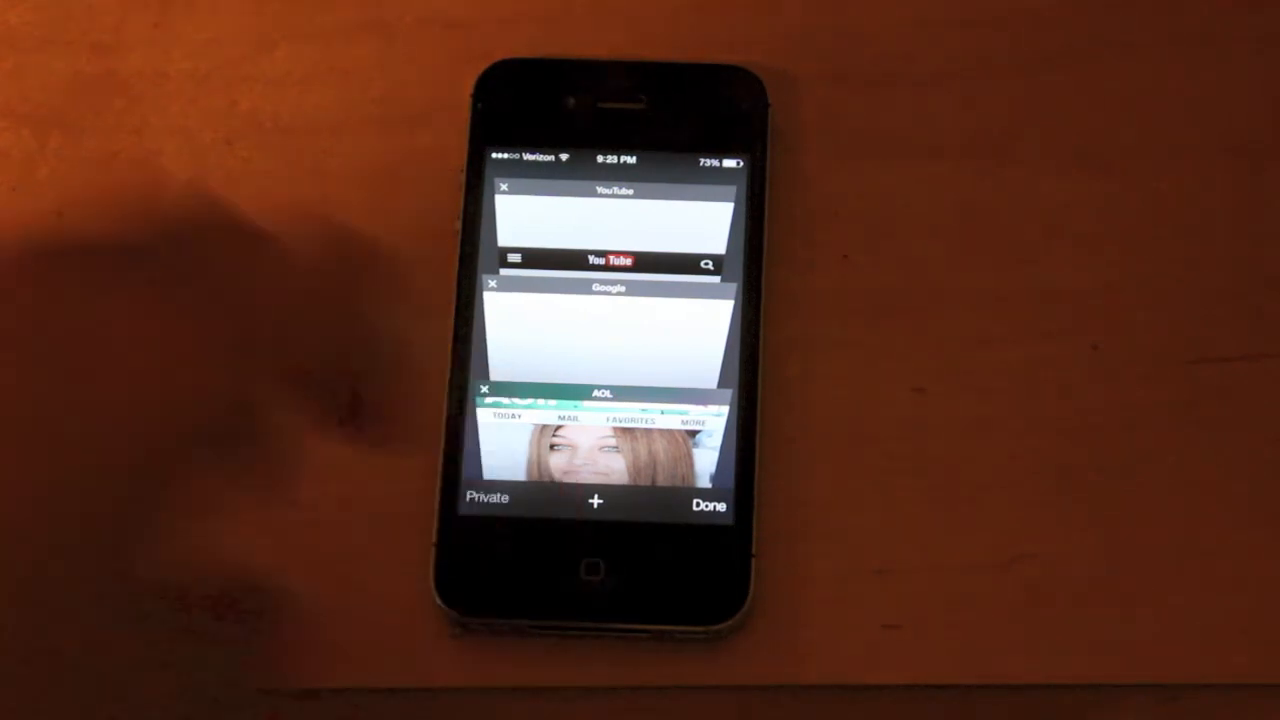
pyautogui.click(708, 504)
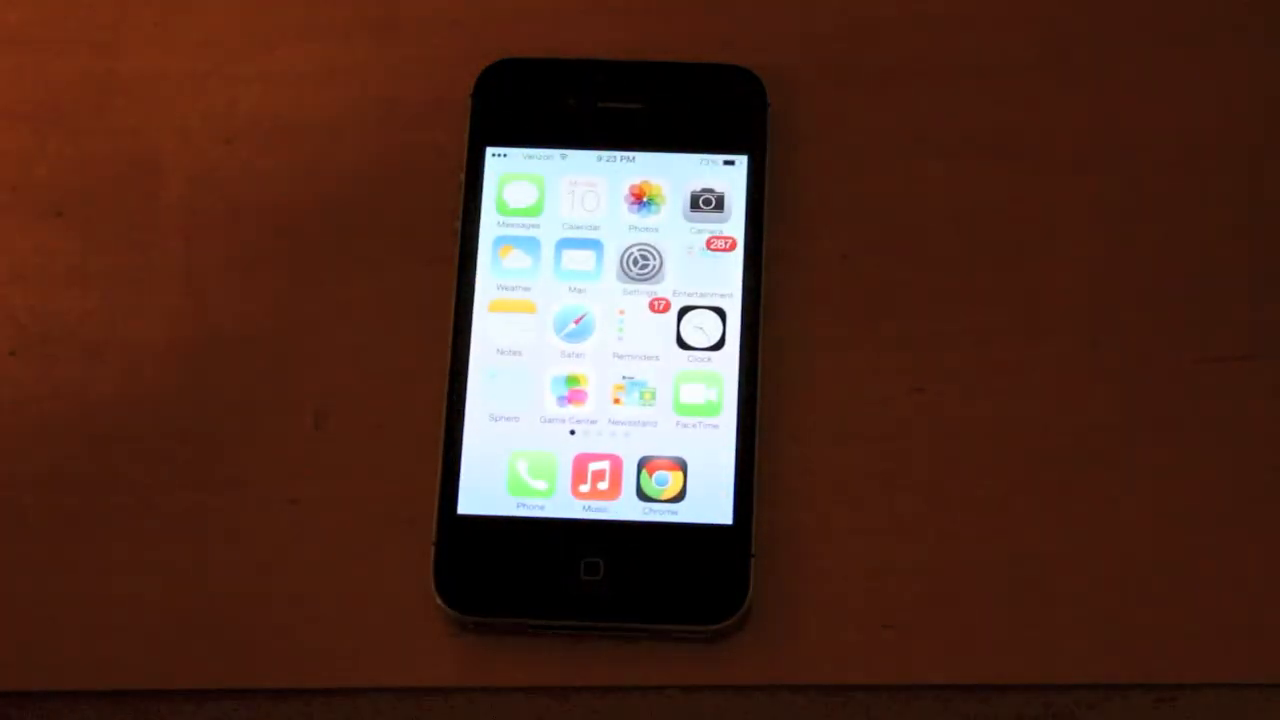